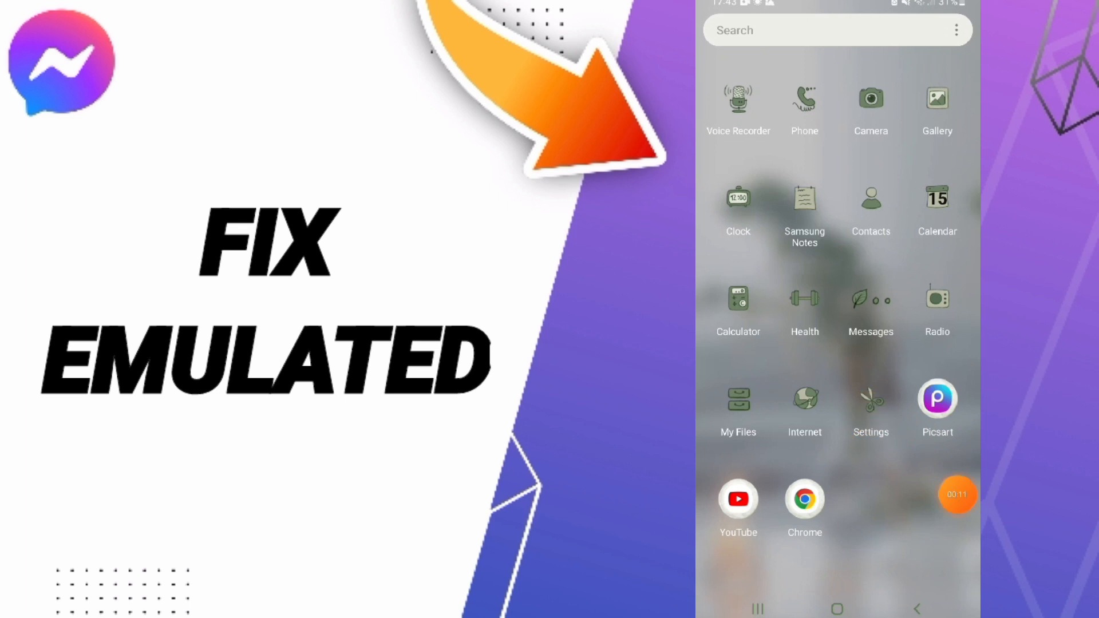
Step: Launch the Settings app from the home screen
left_click(869, 401)
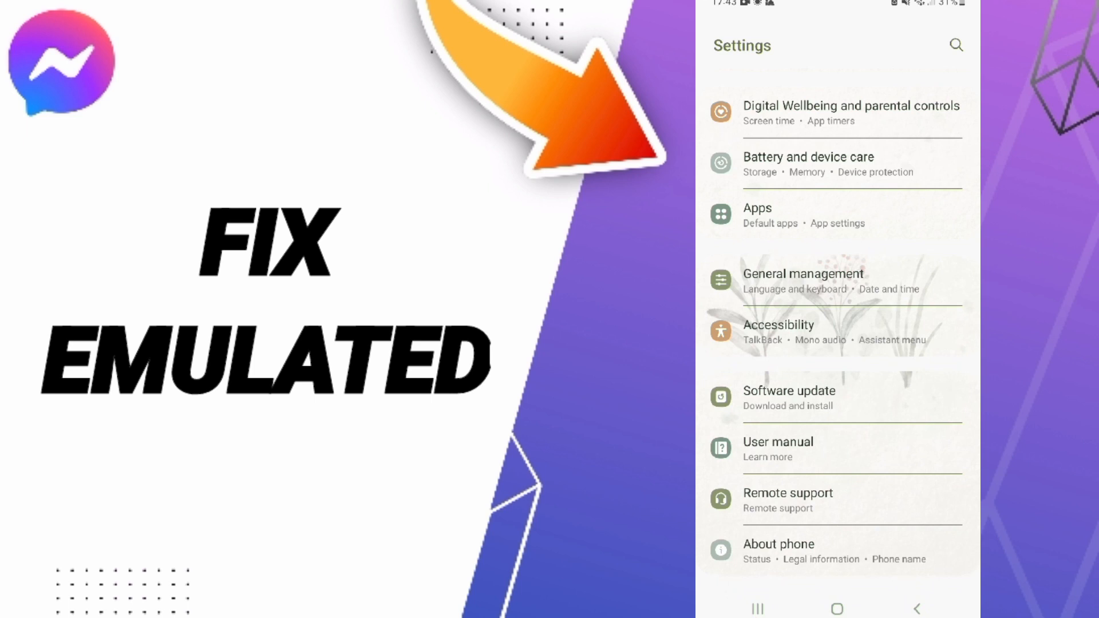
Step: Go to Apps and scroll the installed-app list until Messenger is visible
left_click(758, 209)
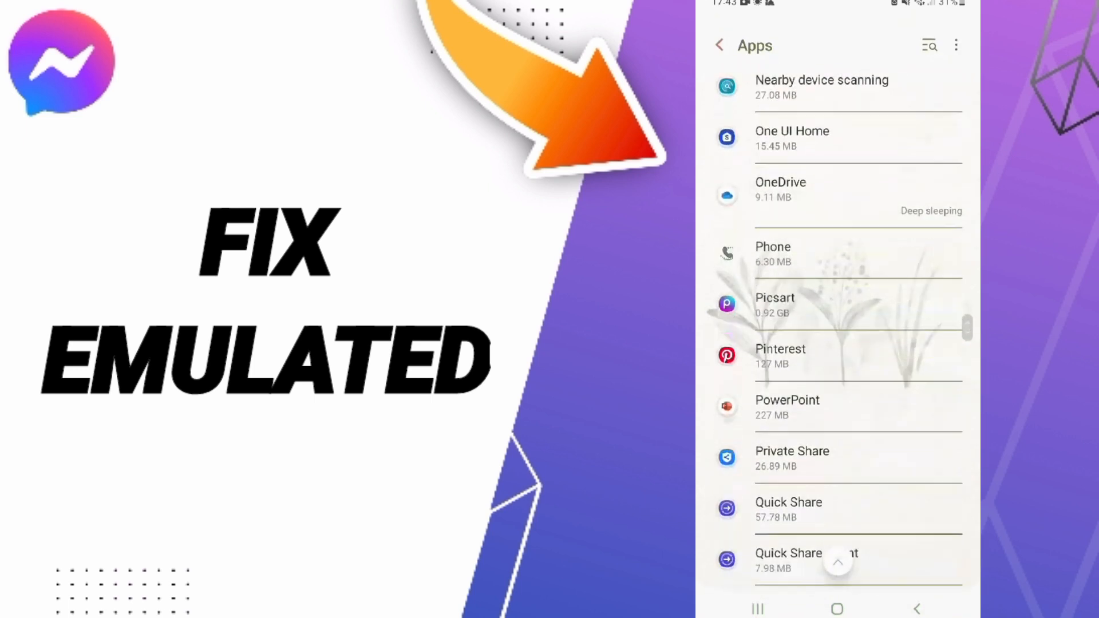
scroll("down", 3)
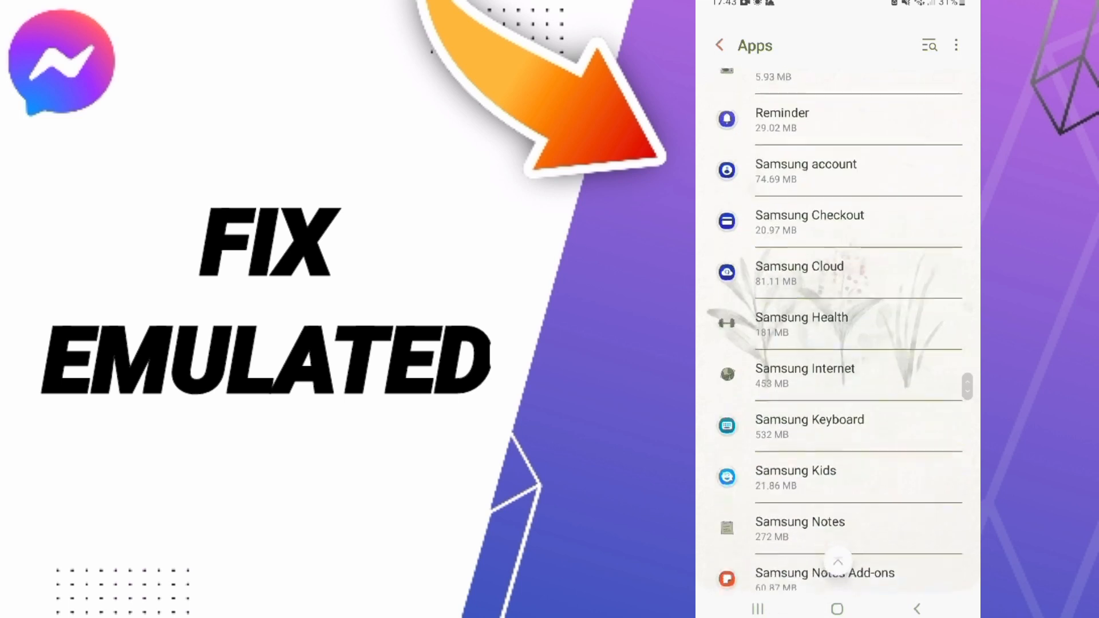
scroll("down", 3)
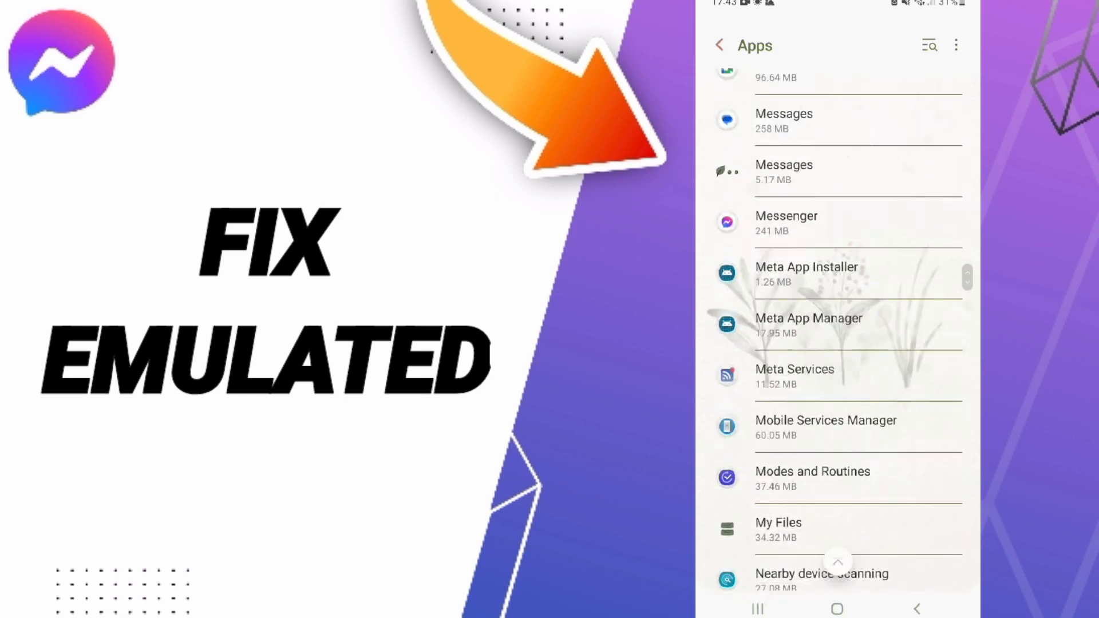
Step: Show Messenger's App info page with its Usage section in view
left_click(785, 222)
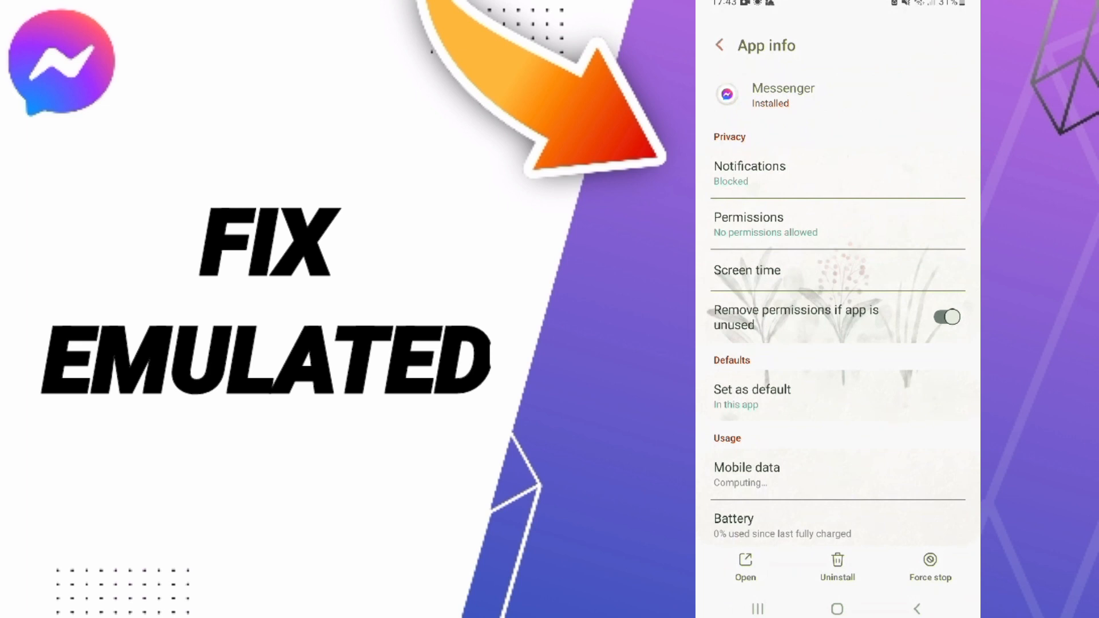
left_click(929, 561)
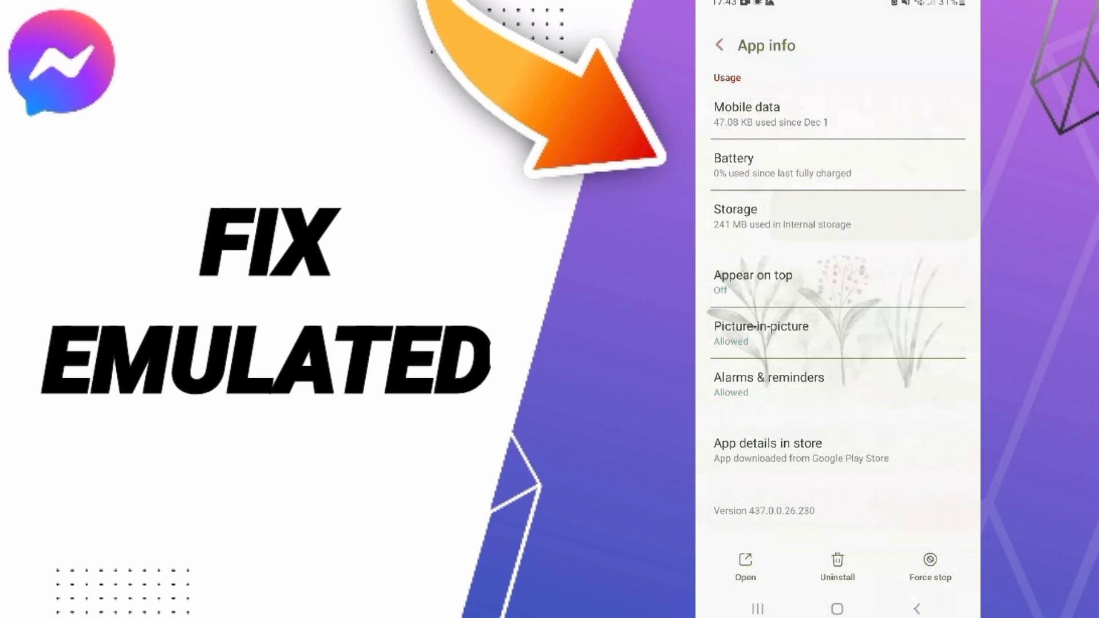
Step: Go into Messenger's Storage and clear its cached files
left_click(837, 215)
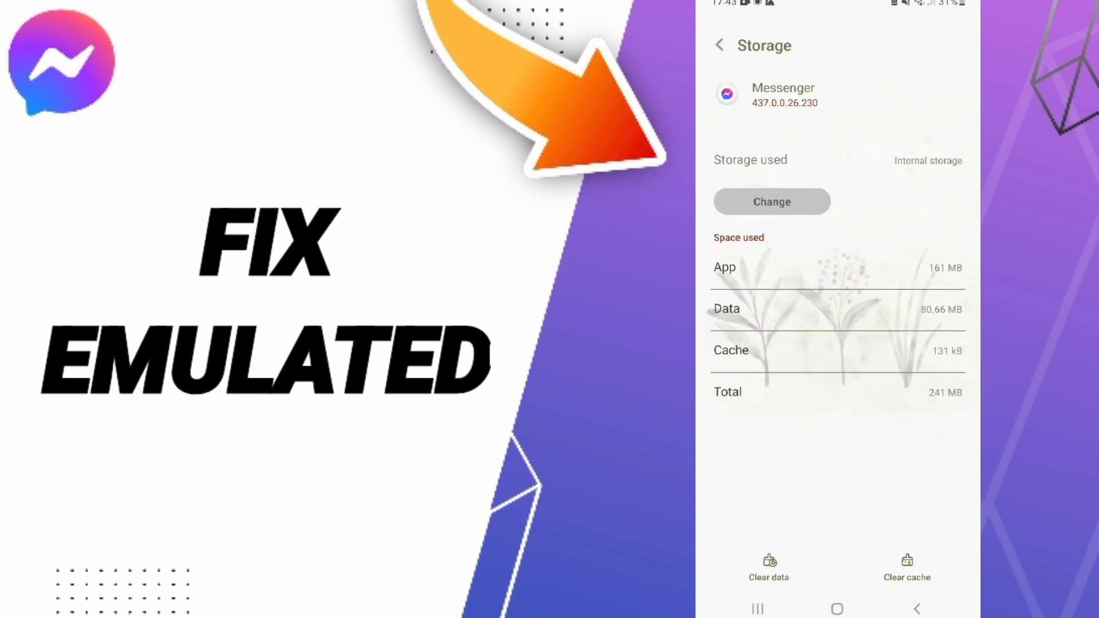
left_click(906, 569)
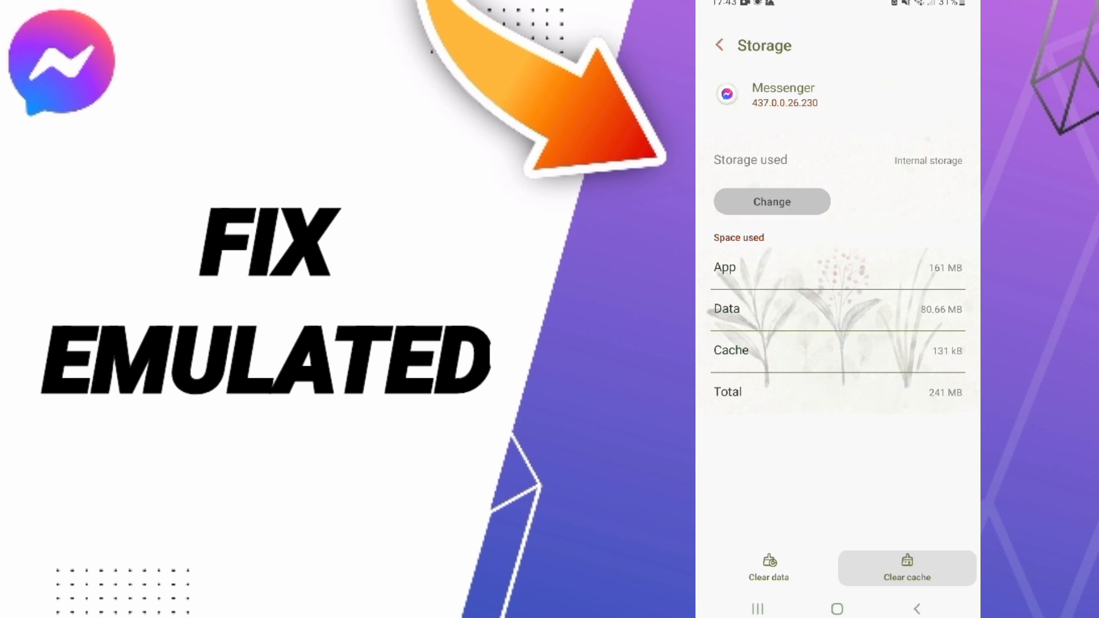